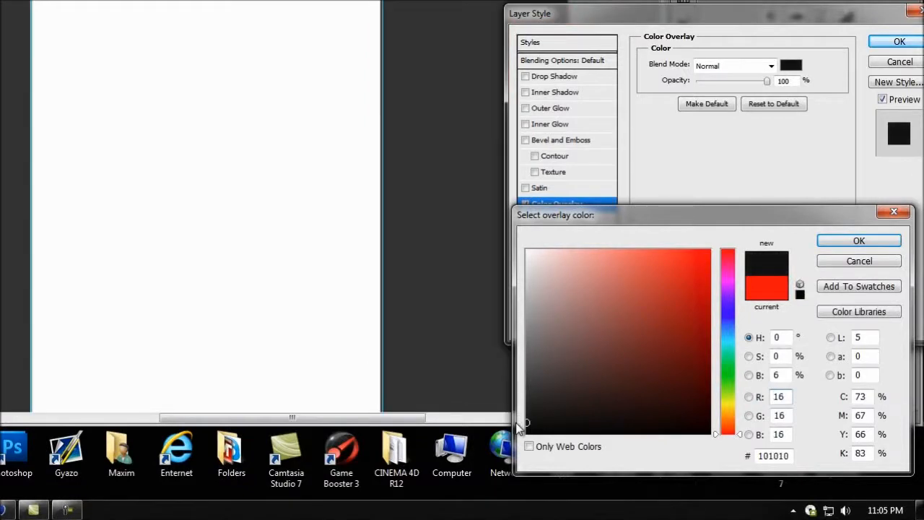
# Confirm the near-black #101010 overlay colour in the colour picker.
pyautogui.click(615, 393)
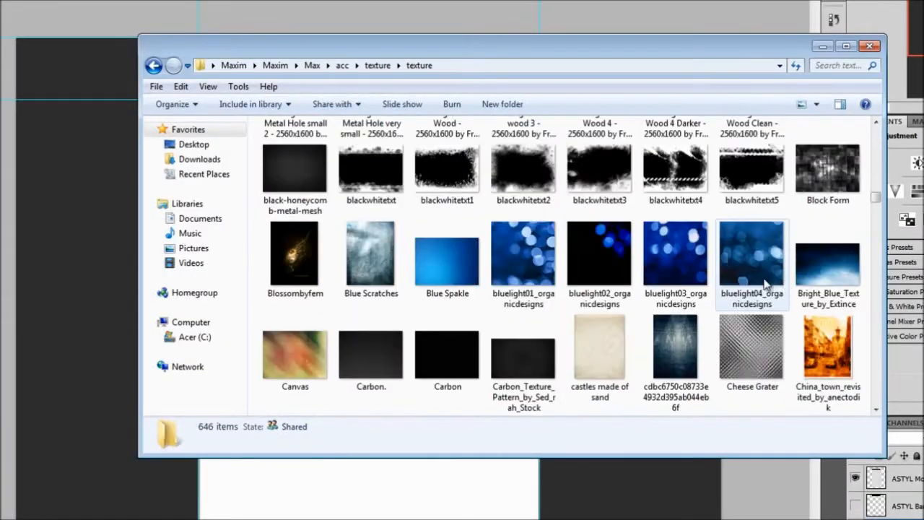
# Scroll through the texture thumbnails to find the Black Background Collapsar image.
pyautogui.scroll(-3)
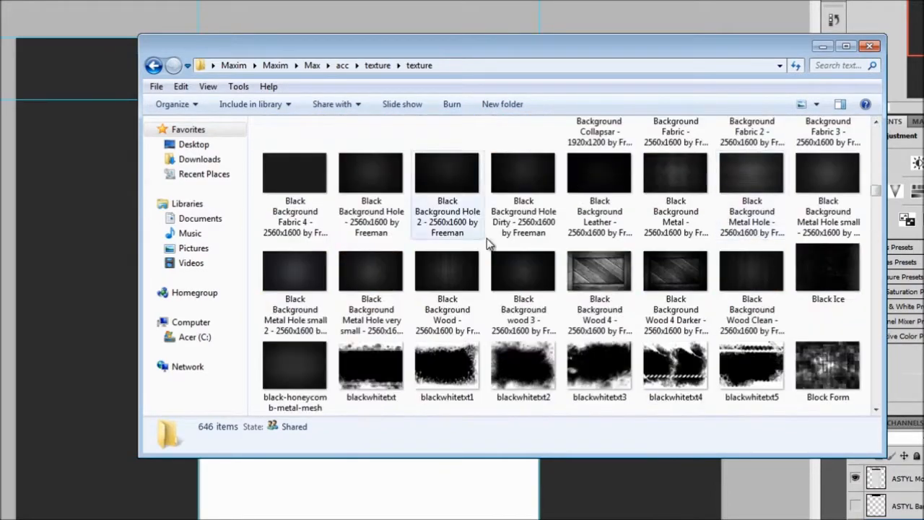
pyautogui.scroll(-3)
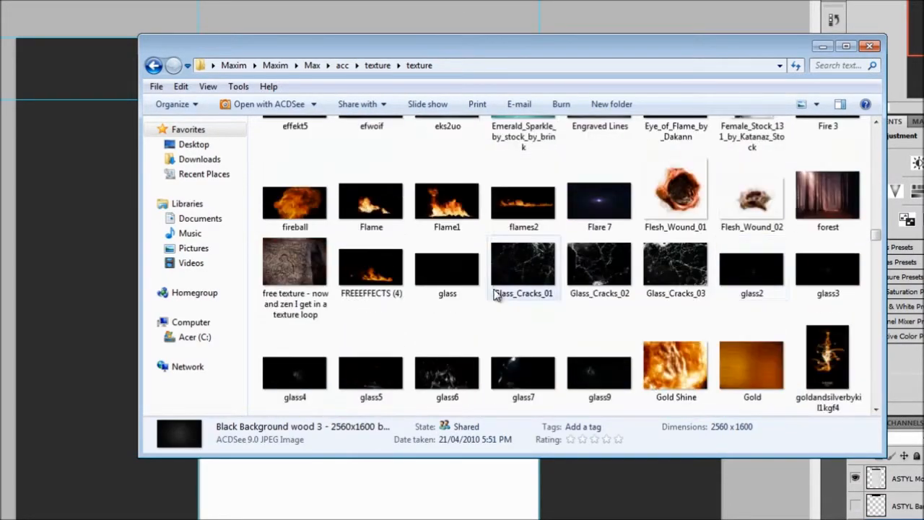
pyautogui.scroll(-3)
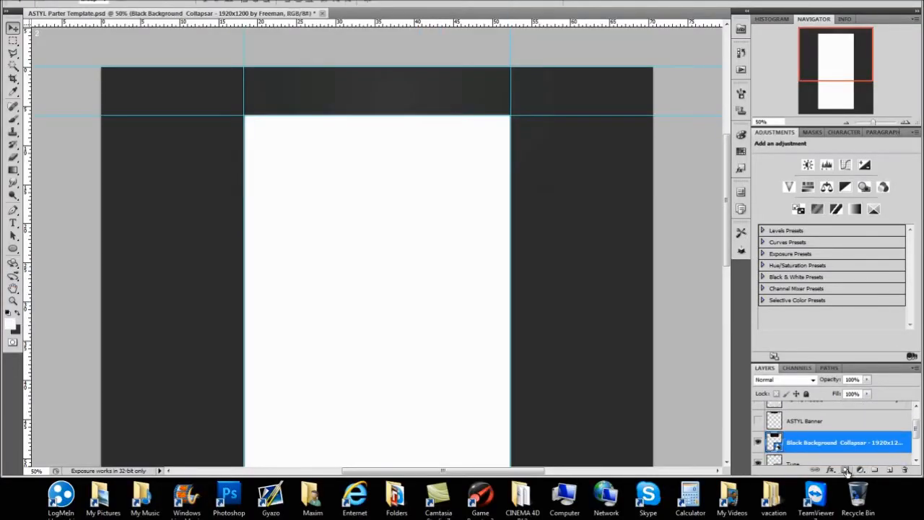
# Place the Collapsar texture layer over the dark side panels under the banner.
pyautogui.click(845, 470)
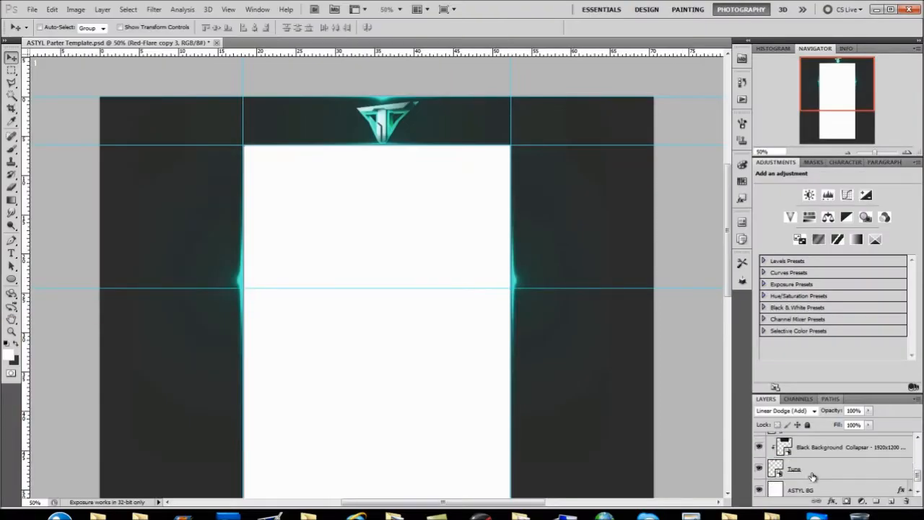
# Place the i_see_the_light image at the logo and blend it with Linear Dodge.
pyautogui.click(807, 457)
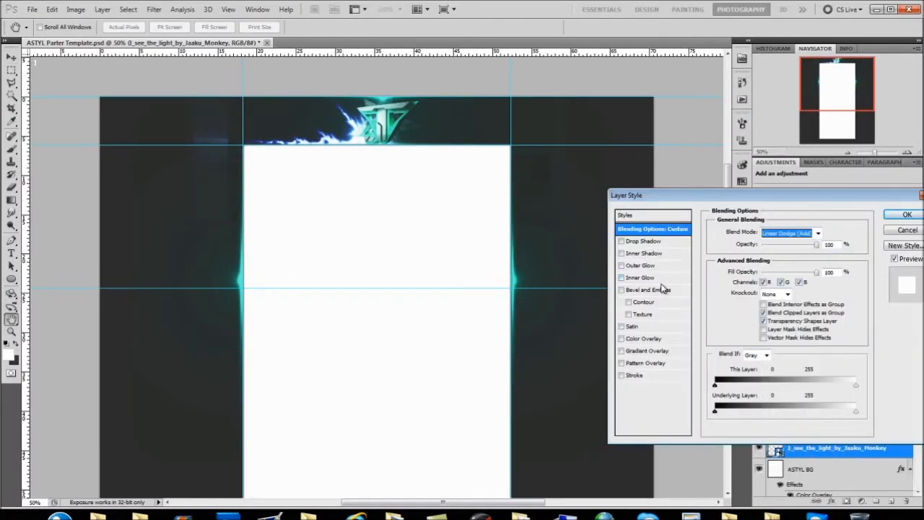
pyautogui.click(907, 214)
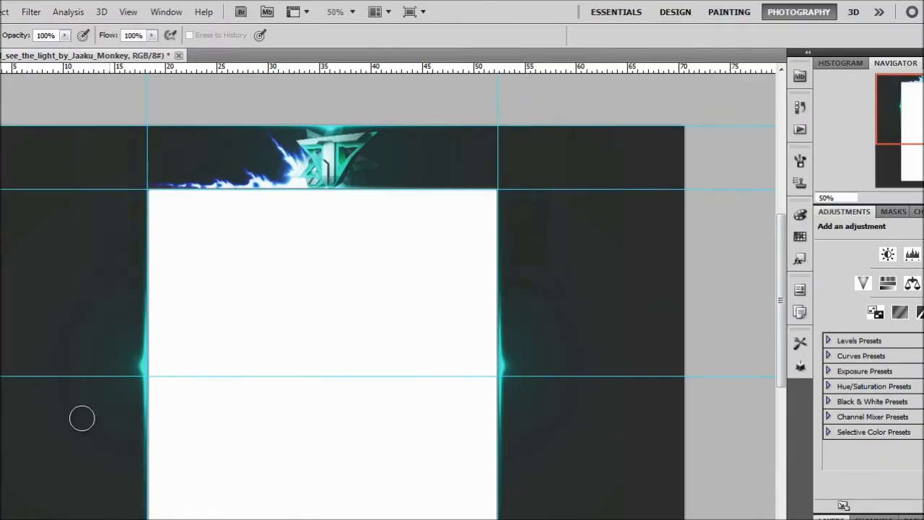